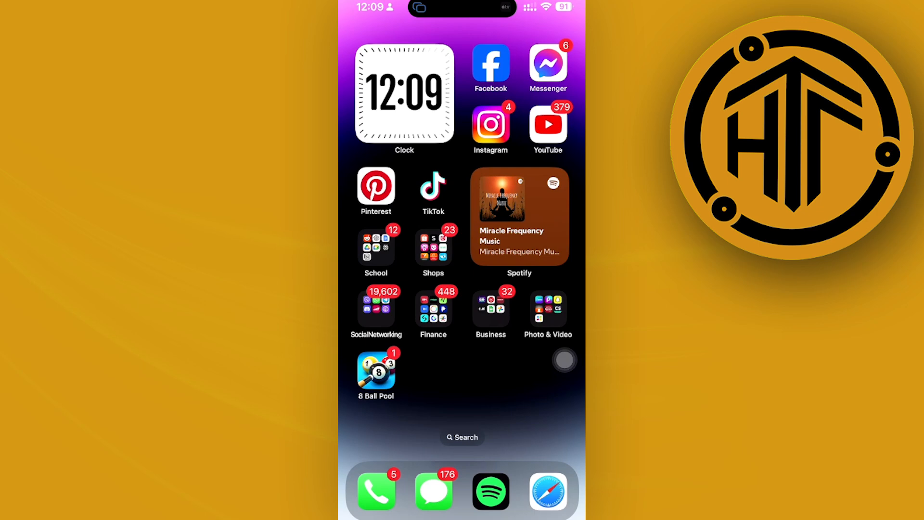
Step: Open the Business folder of apps on the Home Screen
left_click(490, 309)
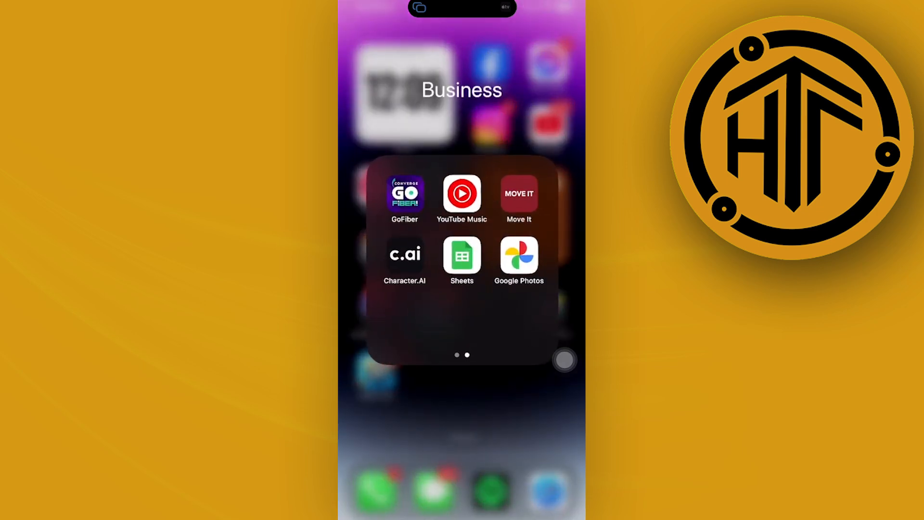
Step: Launch Google Photos from the folder to start selecting the Fri, Sep 20 photos
left_click(518, 256)
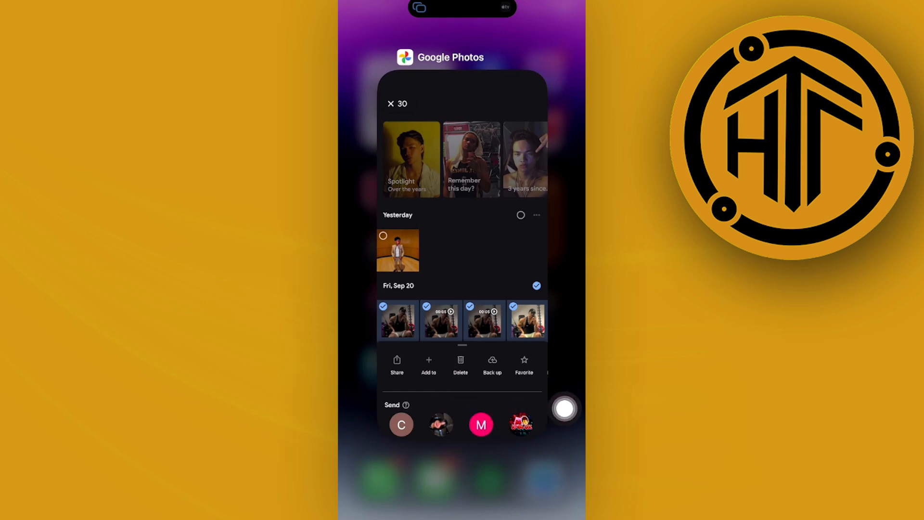
Step: Show the Add to menu with Album and Shared album options for the 30 selected items
left_click(429, 363)
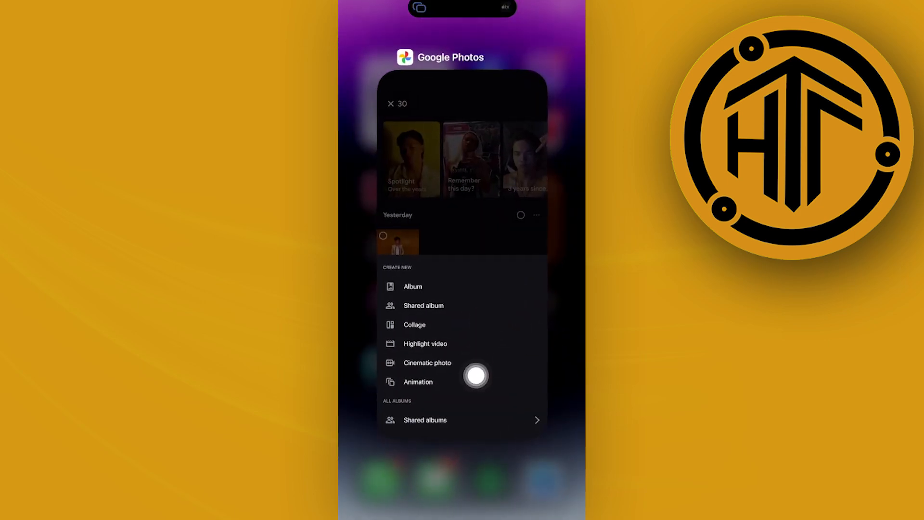
mouse_move(529, 354)
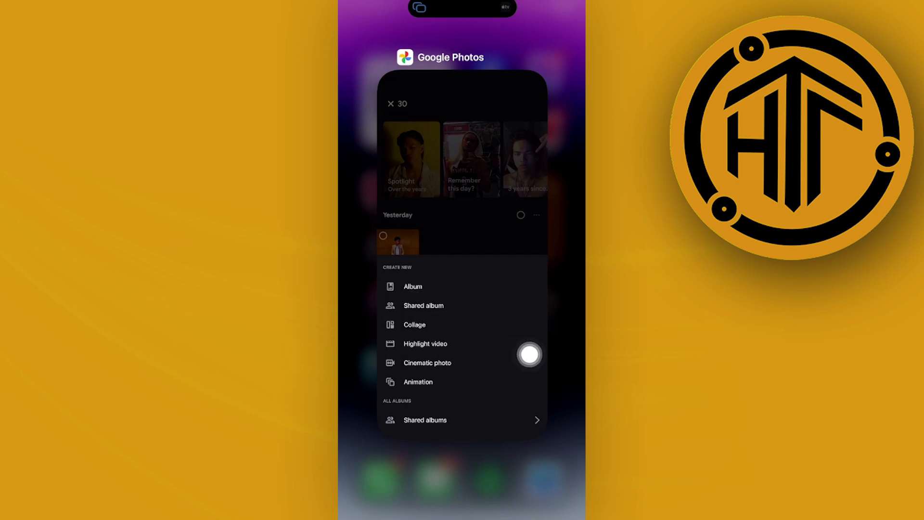